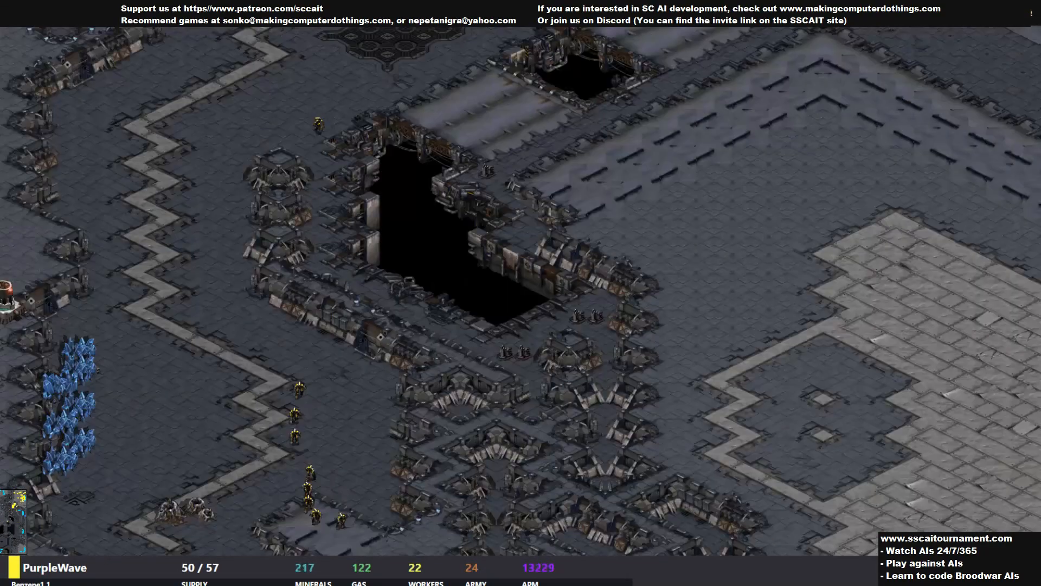
Step: Watch BunkerBoxeR's Zerg army mass beside its hatchery against UAlbertaBot
{"action": "scroll", "scroll_direction": "down", "scroll_amount": 3}
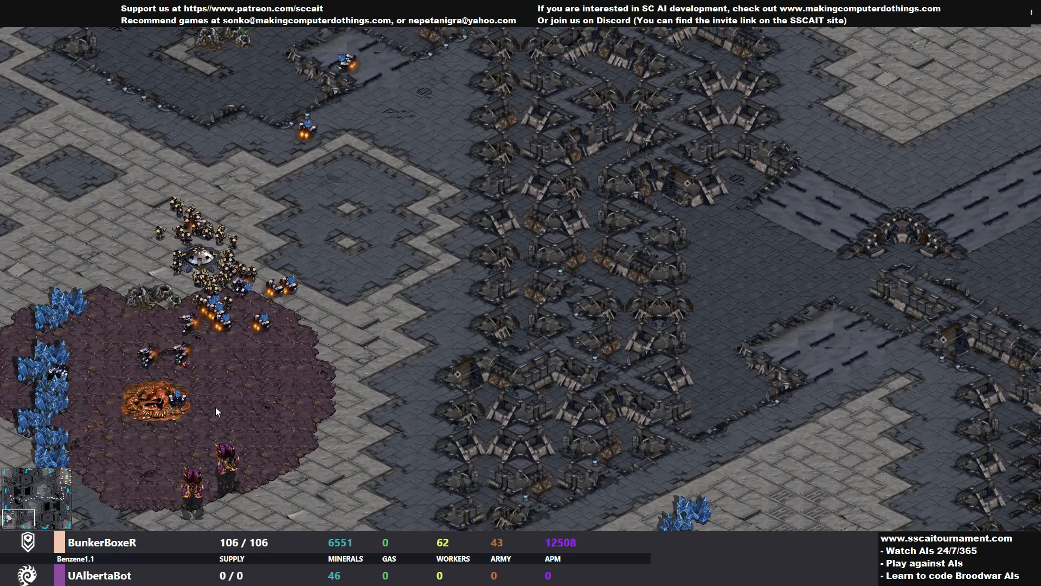
{"action": "mouse_move", "coordinate": [721, 374]}
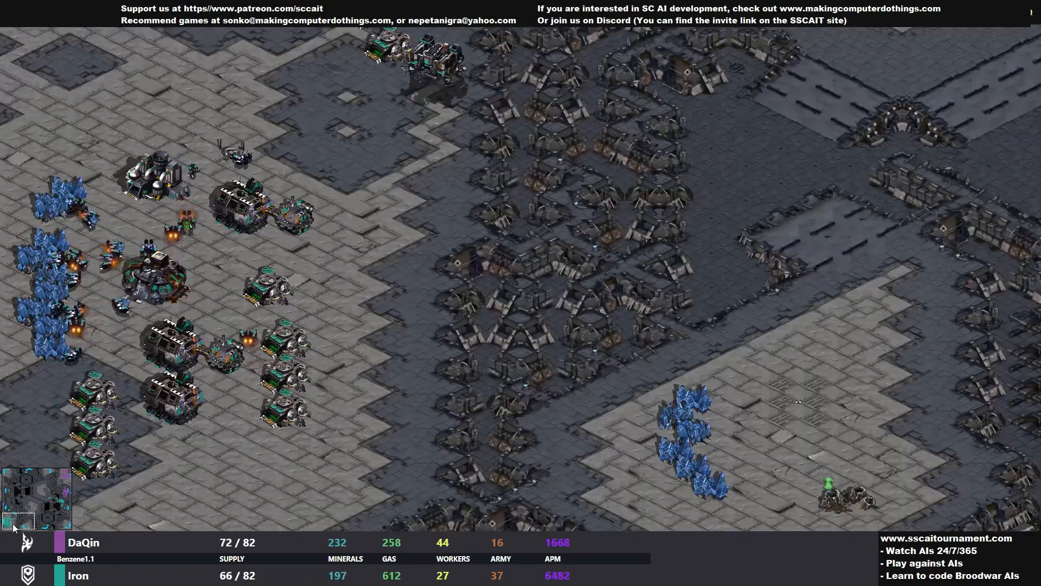
Step: Jump the view via the minimap from Iron's tank column to DaQin's Protoss base
{"action": "left_click", "coordinate": [27, 514]}
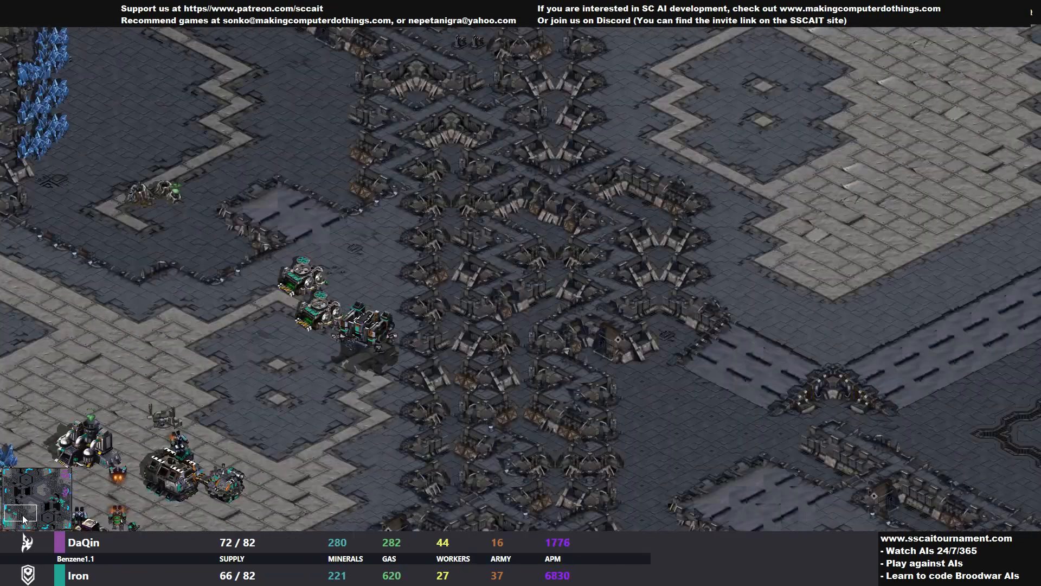
{"action": "left_click", "coordinate": [54, 498]}
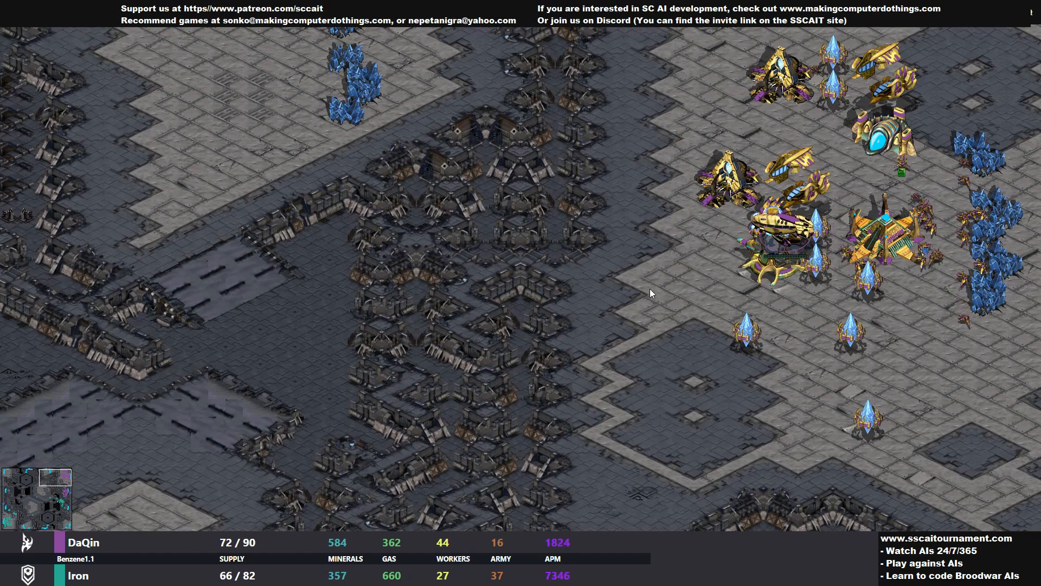
{"action": "mouse_move", "coordinate": [168, 456]}
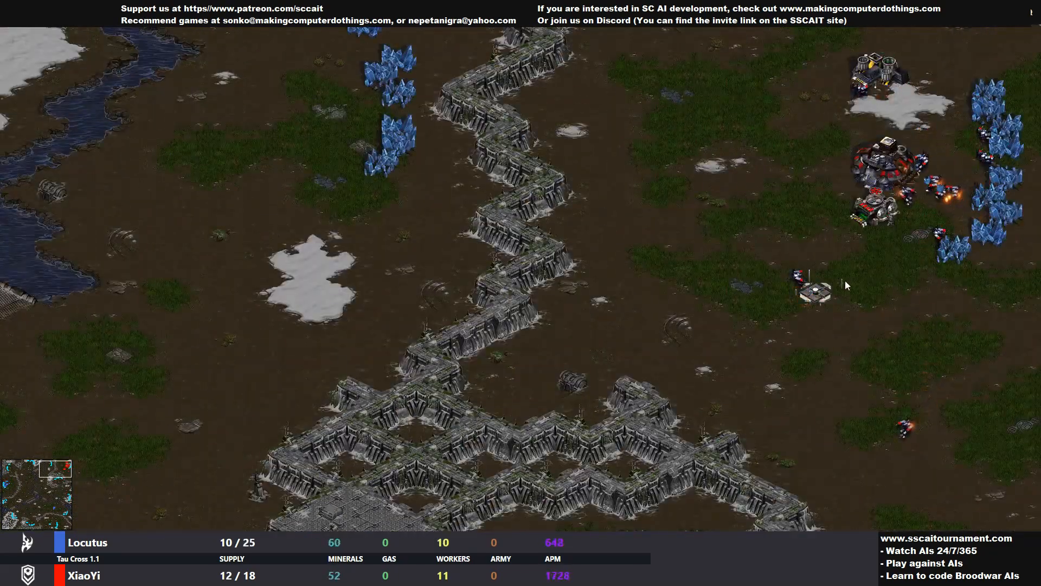
{"action": "left_click", "coordinate": [816, 292]}
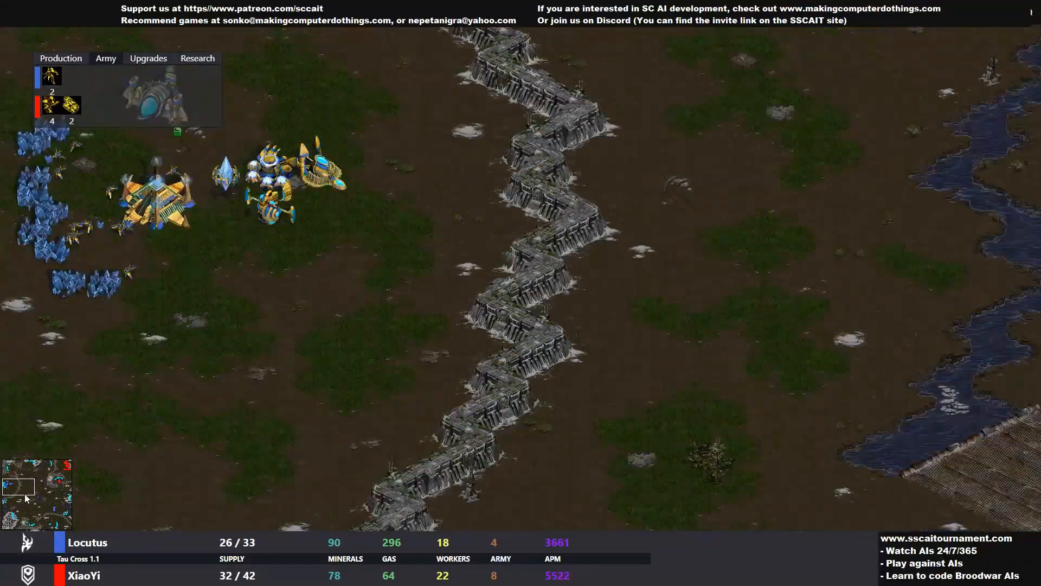
{"action": "left_click", "coordinate": [57, 501]}
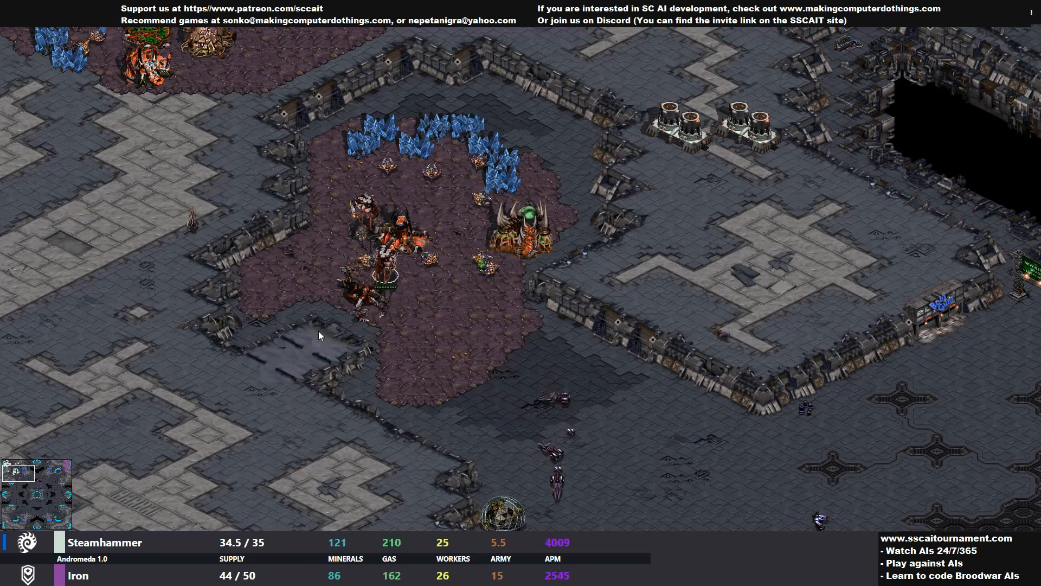
{"action": "mouse_move", "coordinate": [160, 417]}
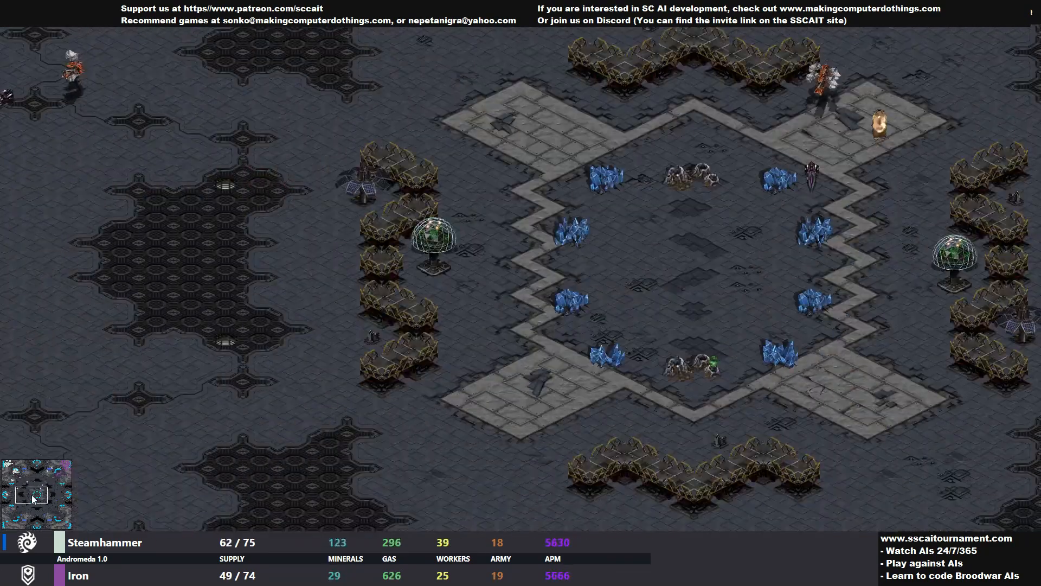
{"action": "left_click", "coordinate": [56, 467]}
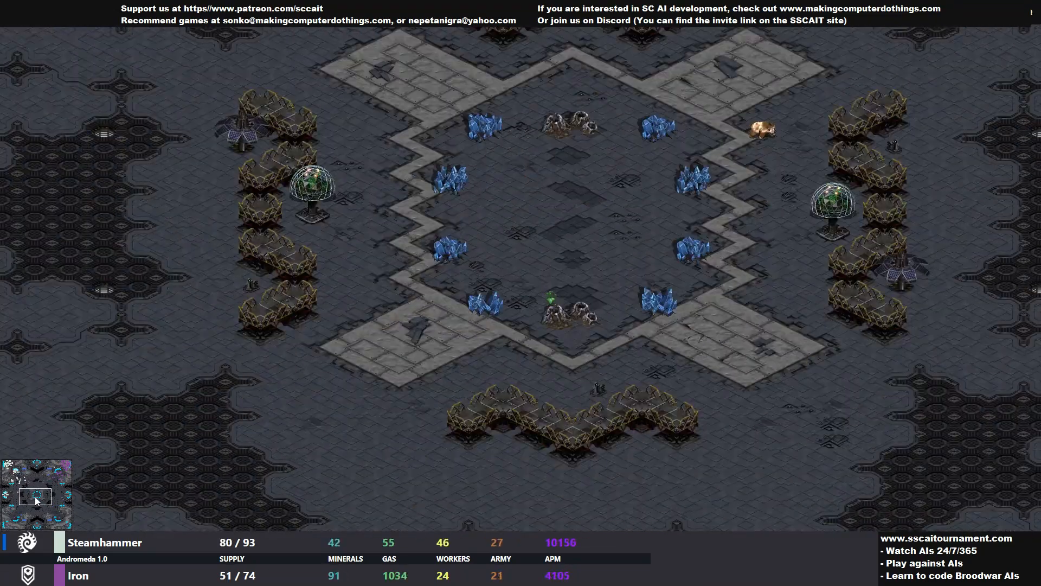
{"action": "left_click", "coordinate": [46, 481]}
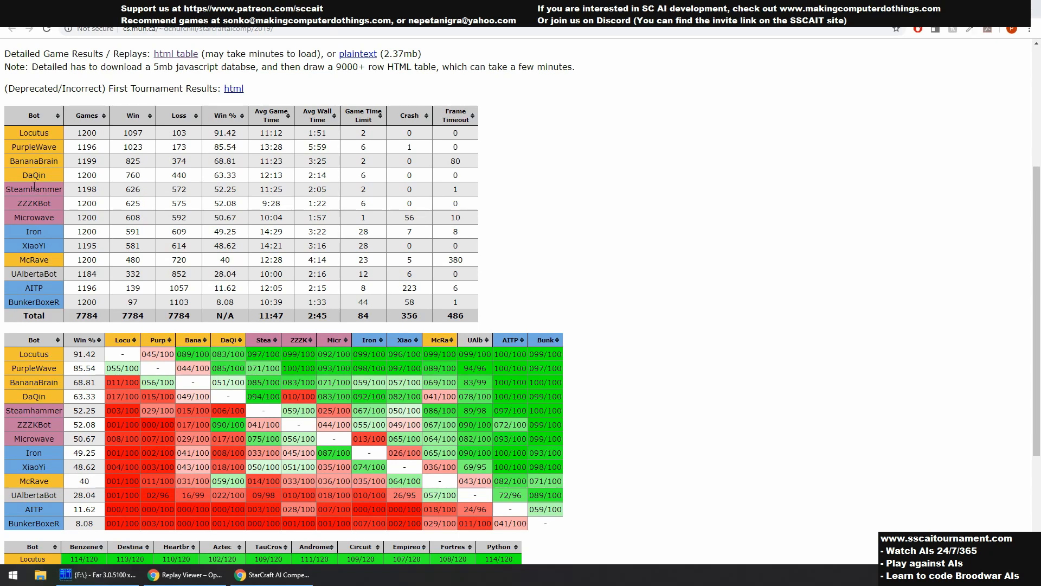
{"action": "mouse_move", "coordinate": [33, 214]}
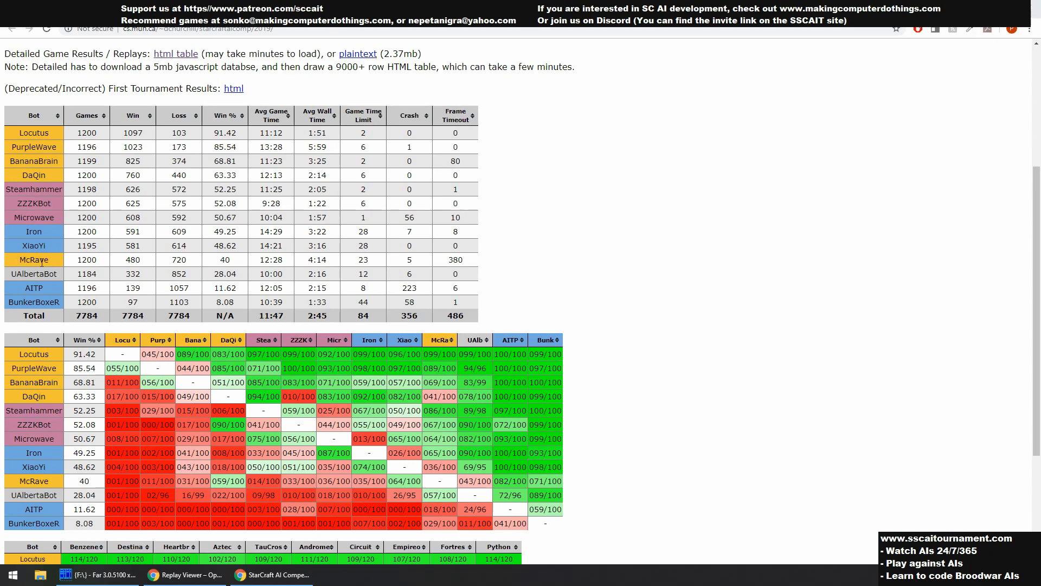
Step: Highlight the McRave and AITP rows in the results table and move down the page
{"action": "double_click", "coordinate": [34, 260]}
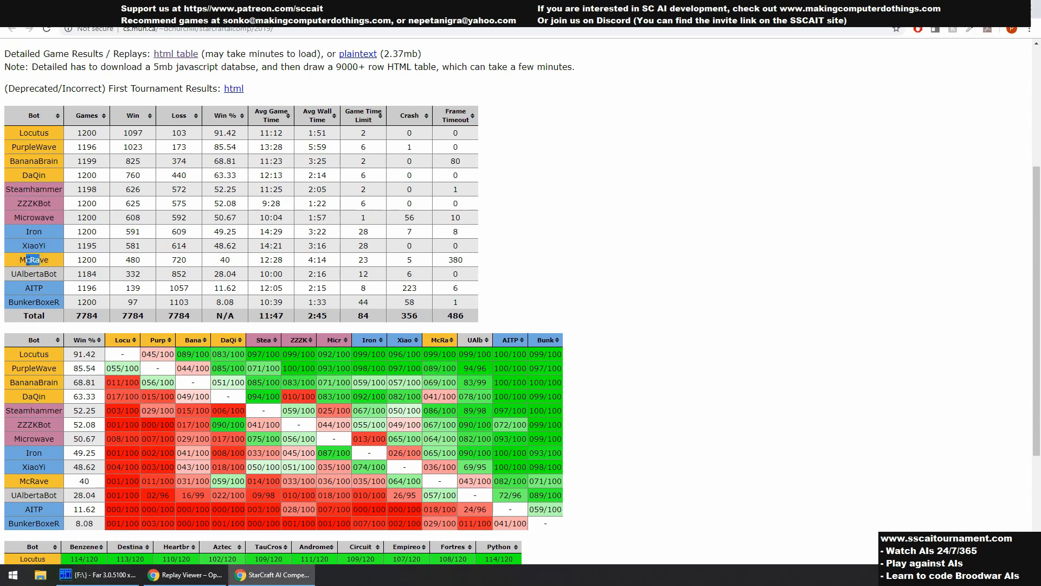
{"action": "double_click", "coordinate": [33, 274]}
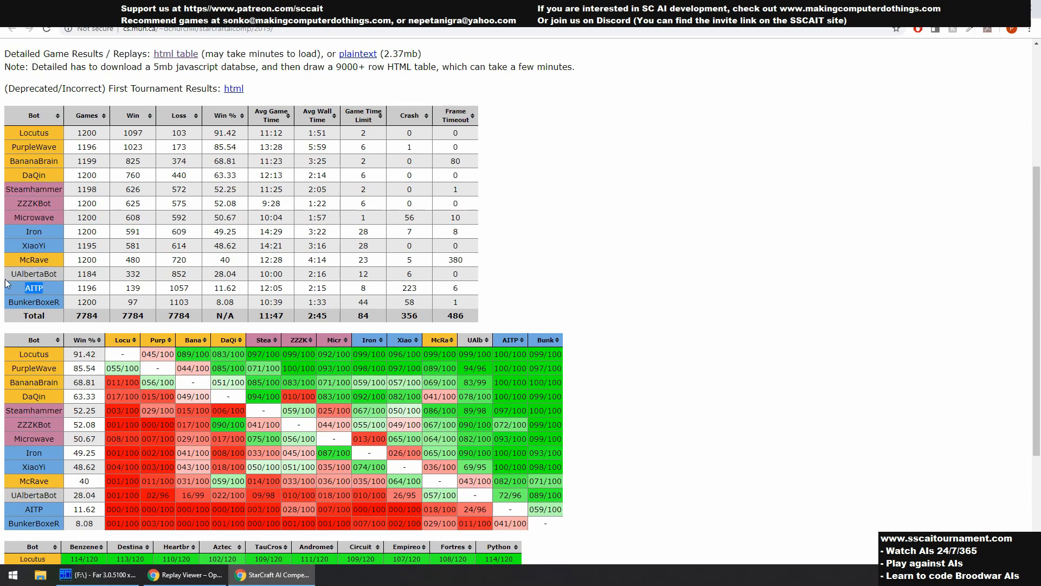
{"action": "mouse_move", "coordinate": [15, 270]}
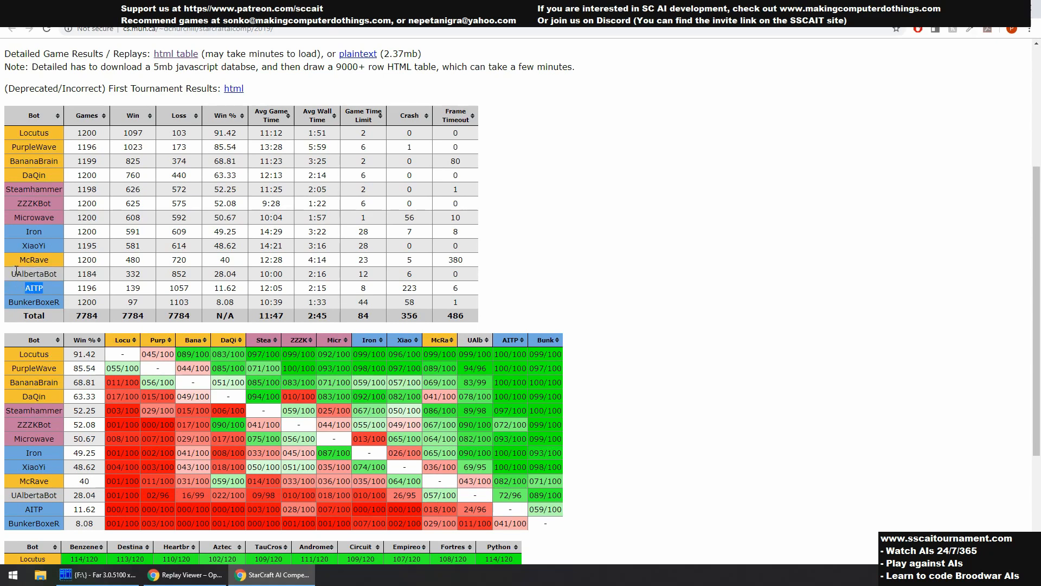
{"action": "mouse_move", "coordinate": [30, 298]}
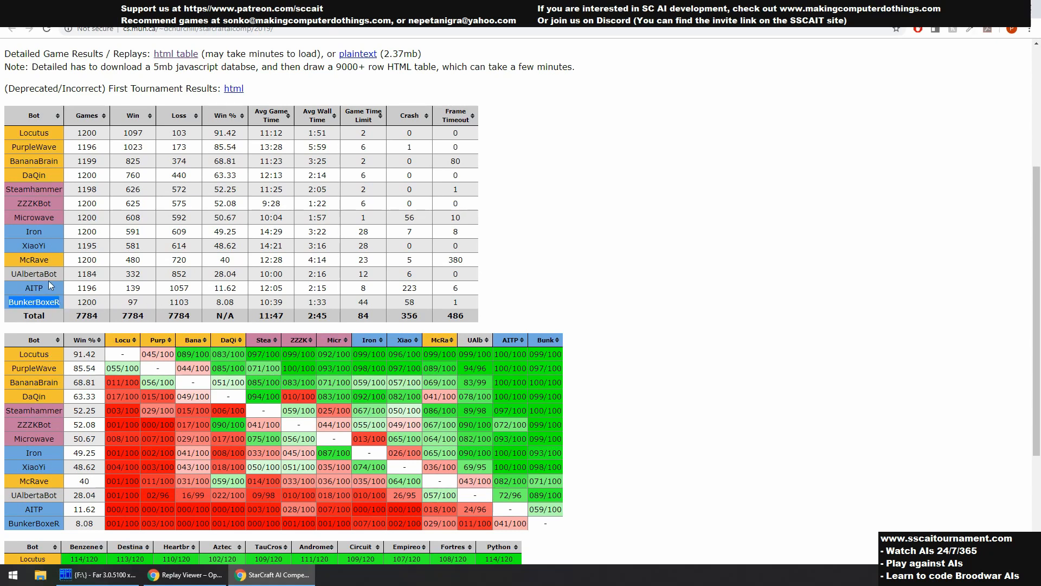
{"action": "scroll", "scroll_direction": "down", "scroll_amount": 3}
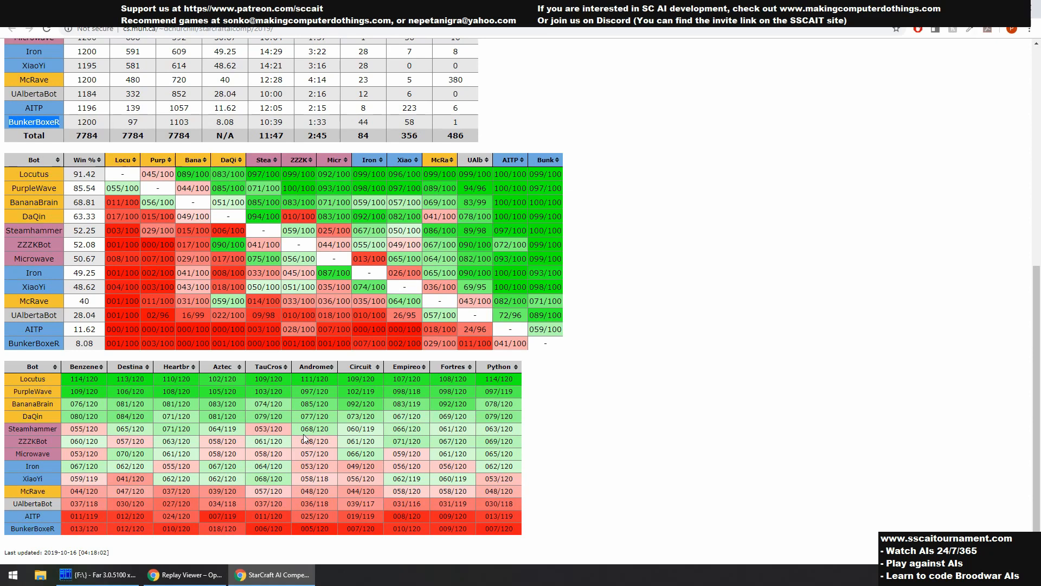
{"action": "double_click", "coordinate": [92, 378]}
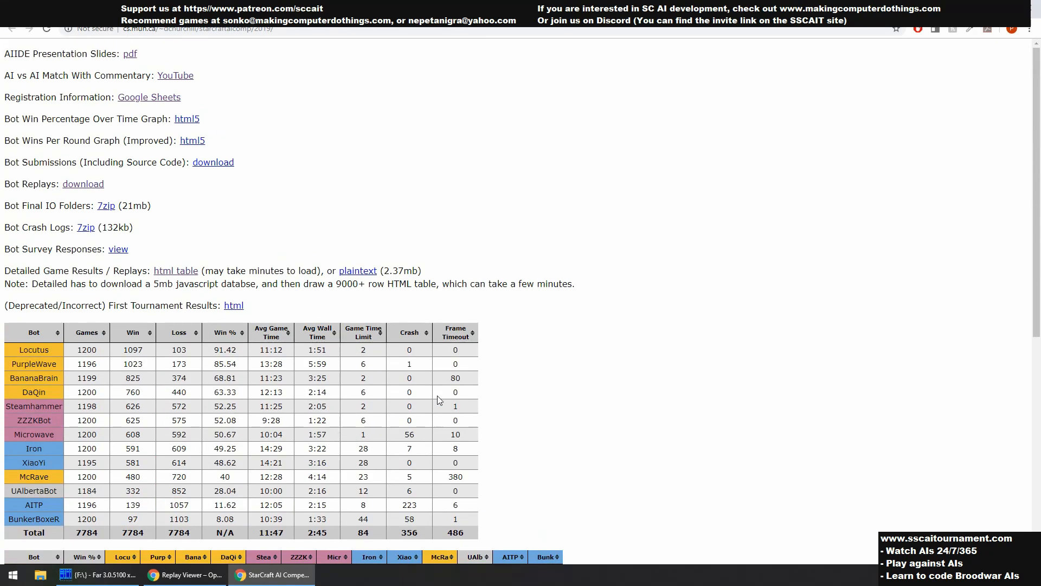
Step: Scroll down to the head-to-head win matrix and per-map statistics tables
{"action": "scroll", "scroll_direction": "down", "scroll_amount": 3}
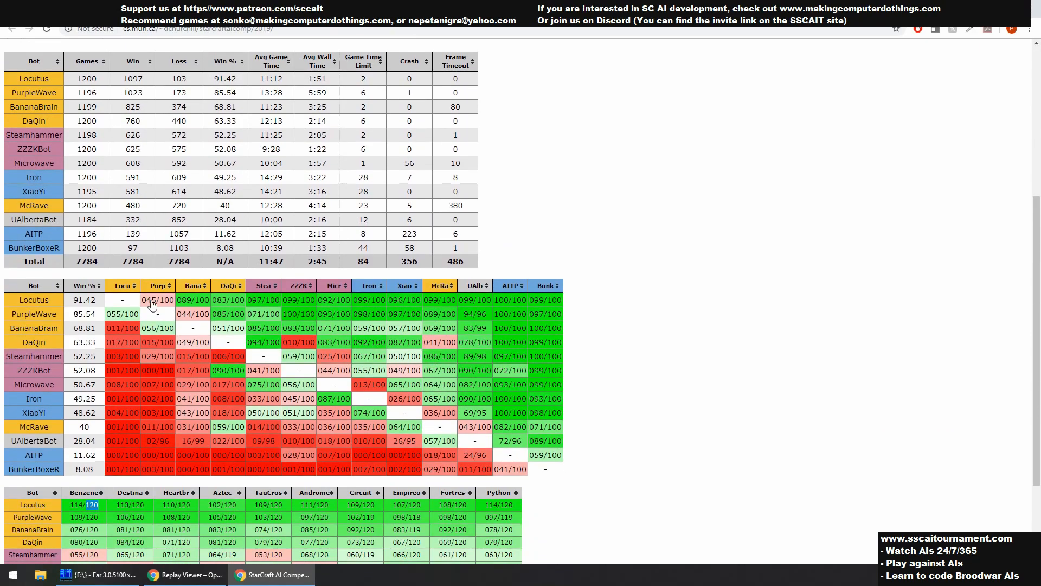
{"action": "scroll", "scroll_direction": "down", "scroll_amount": 3}
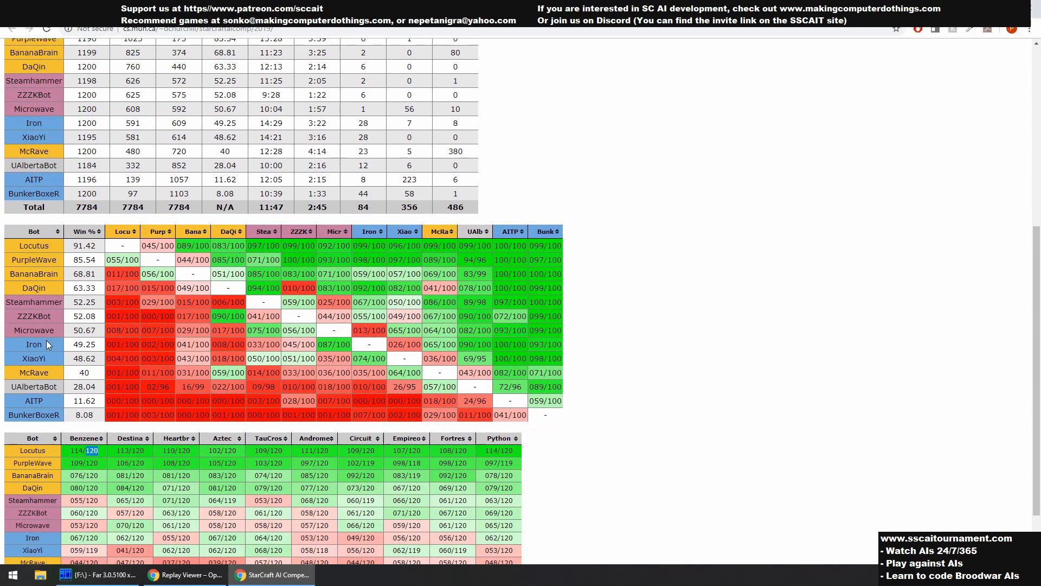
{"action": "scroll", "scroll_direction": "down", "scroll_amount": 3}
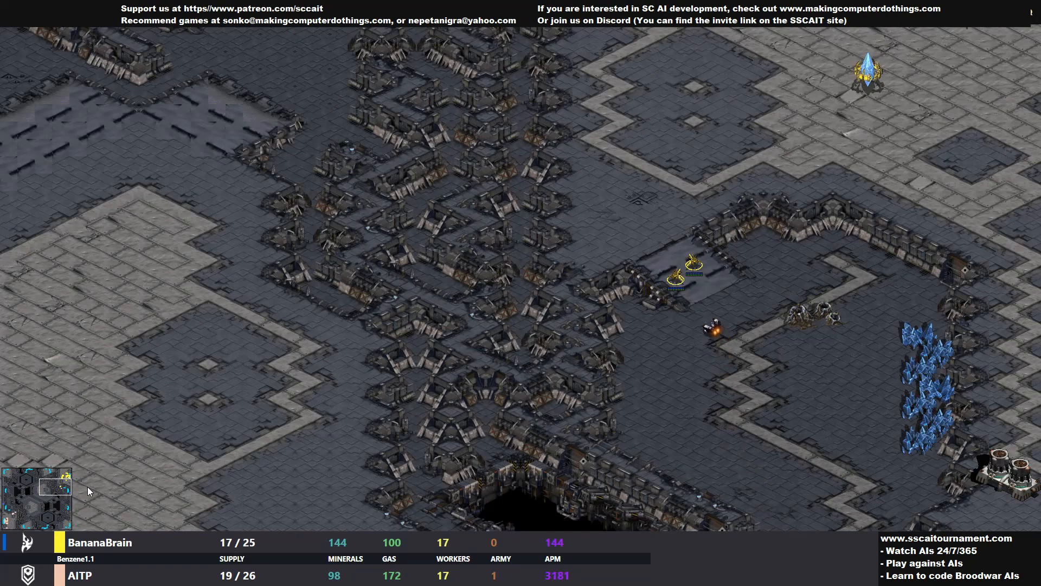
Step: Drag the view to BananaBrain's Protoss base and show the production overview
{"action": "left_click_drag", "start_coordinate": [674, 239], "coordinate": [750, 289]}
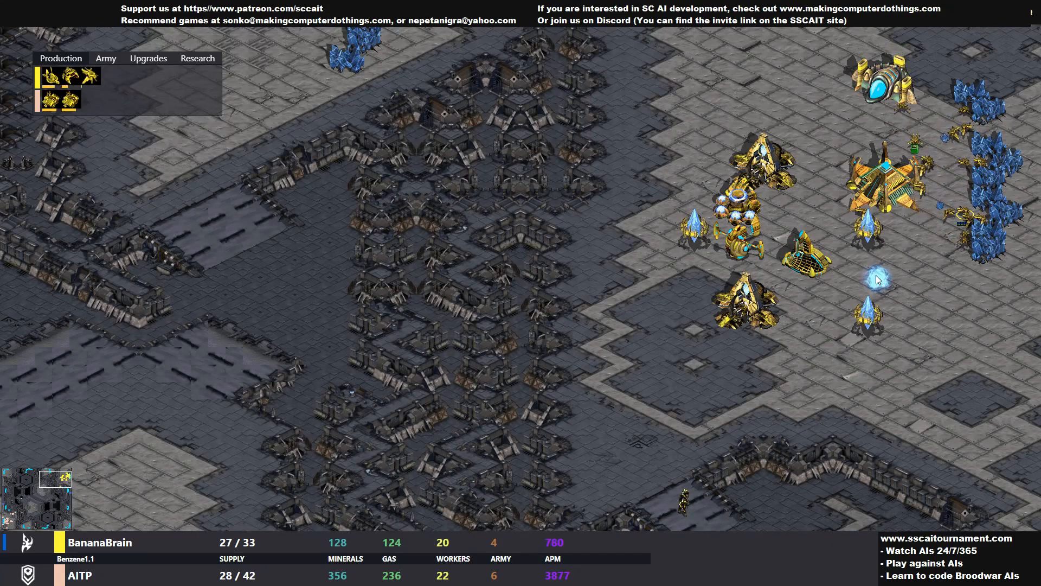
Step: Move the view to AITP's Terran base and hide the production overlay
{"action": "left_click", "coordinate": [876, 279]}
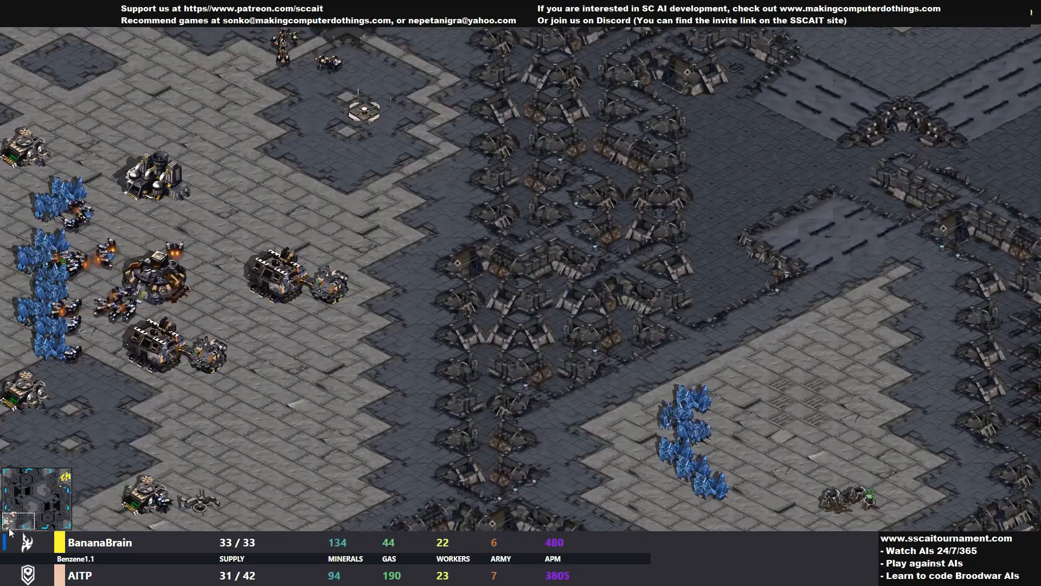
{"action": "left_click", "coordinate": [149, 282]}
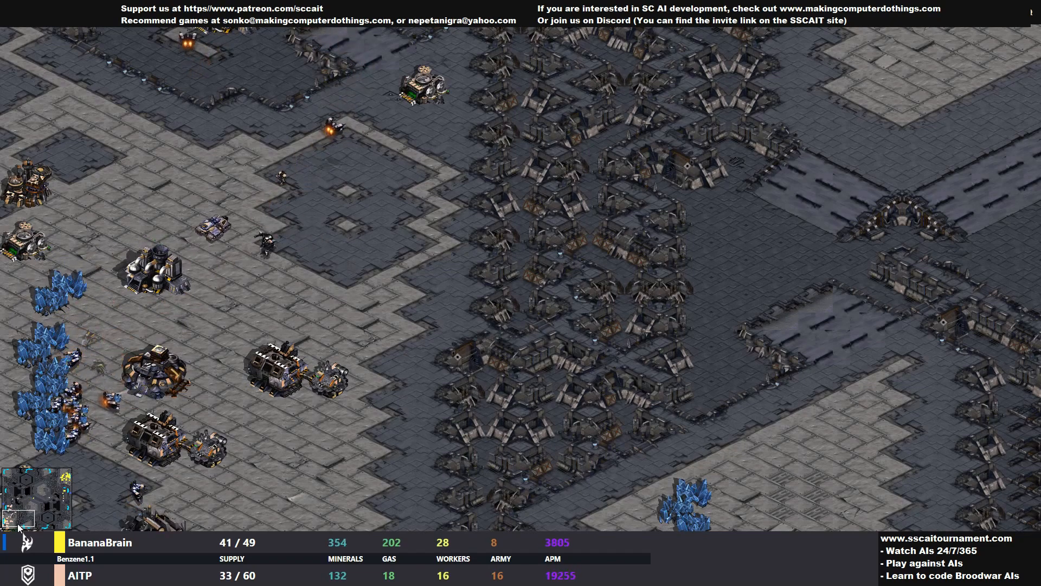
{"action": "left_click", "coordinate": [63, 495]}
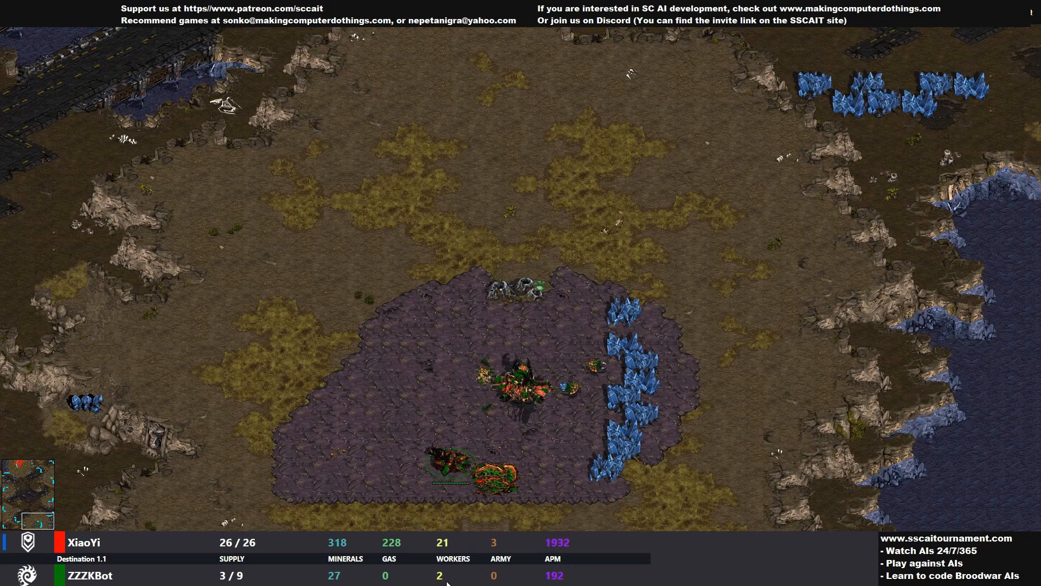
{"action": "left_click", "coordinate": [39, 493]}
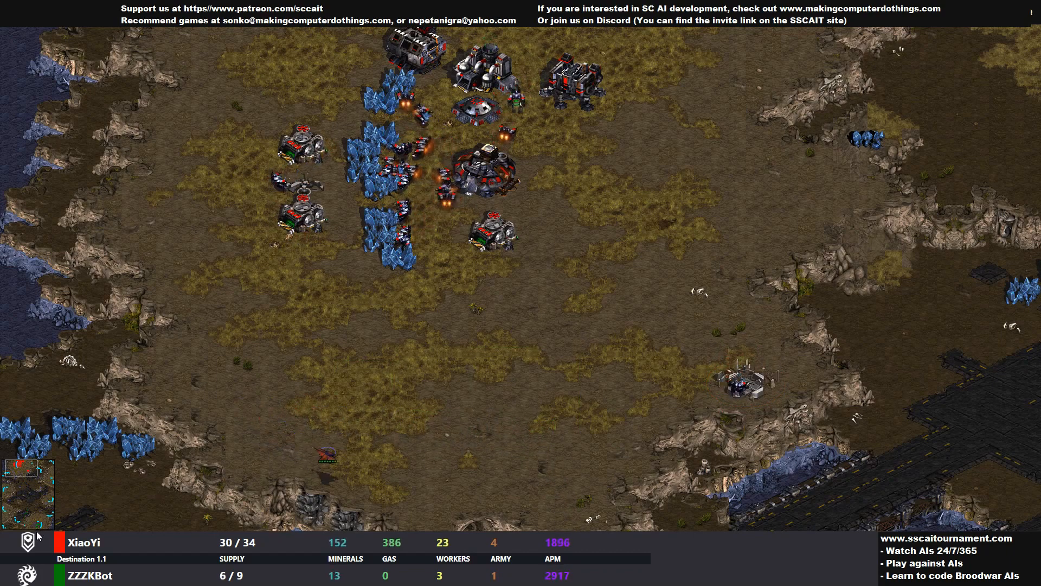
{"action": "left_click", "coordinate": [27, 492]}
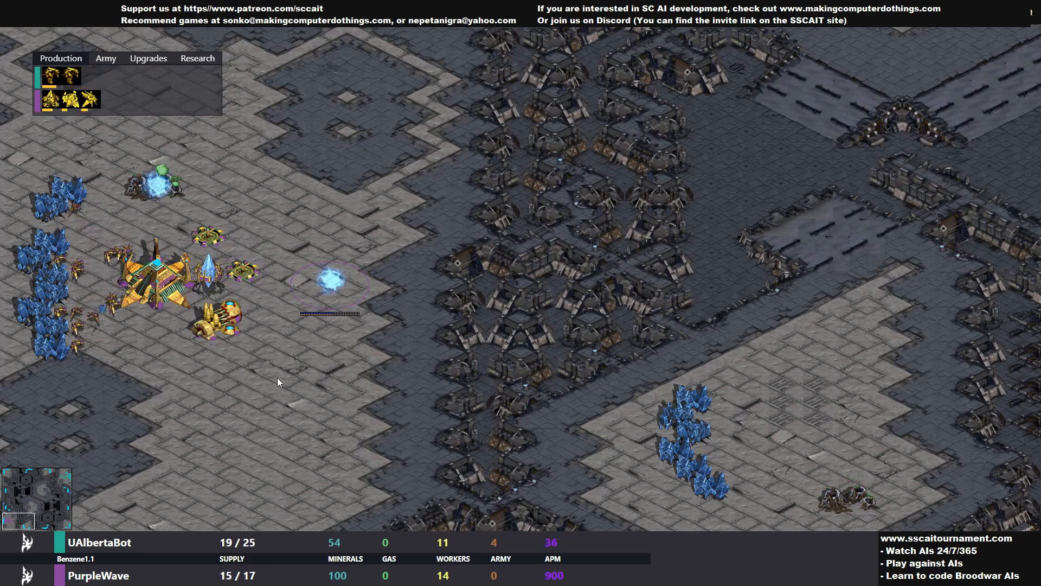
Step: Jump the view via the minimap as the UAlbertaBot vs PurpleWave game on Benzene begins
{"action": "left_click", "coordinate": [28, 507]}
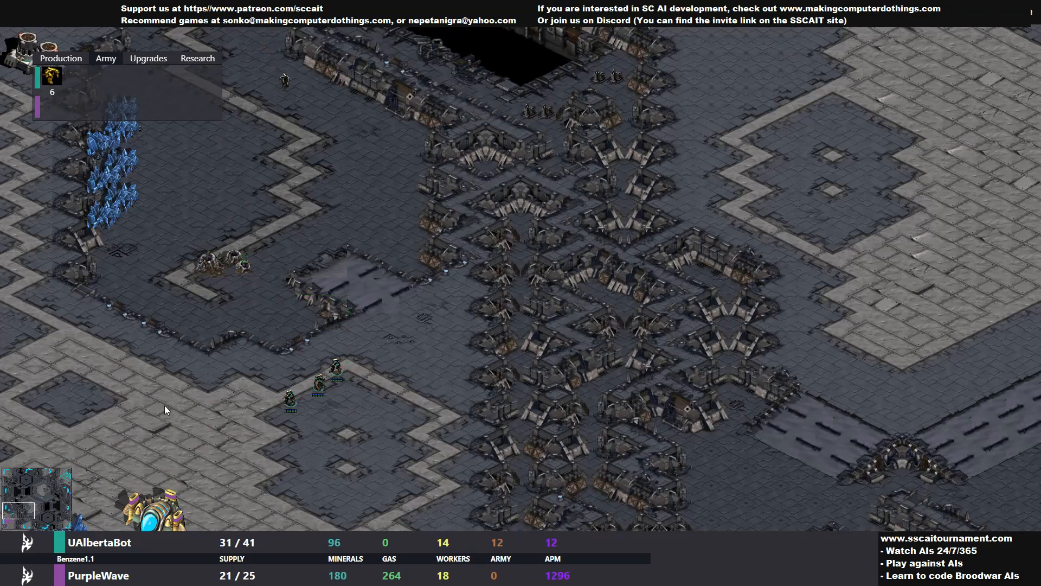
{"action": "left_click", "coordinate": [29, 497]}
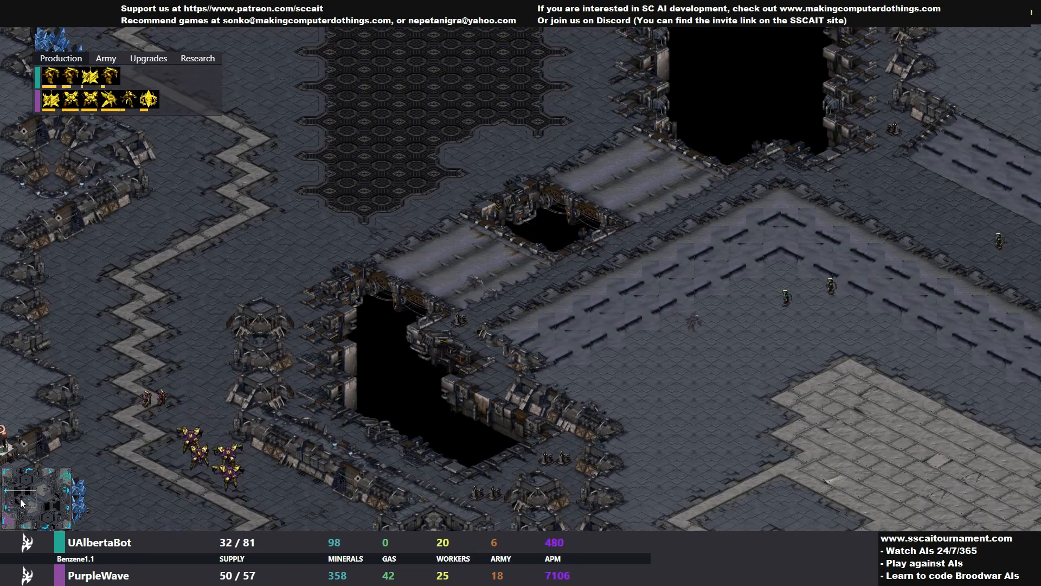
{"action": "left_click", "coordinate": [55, 476]}
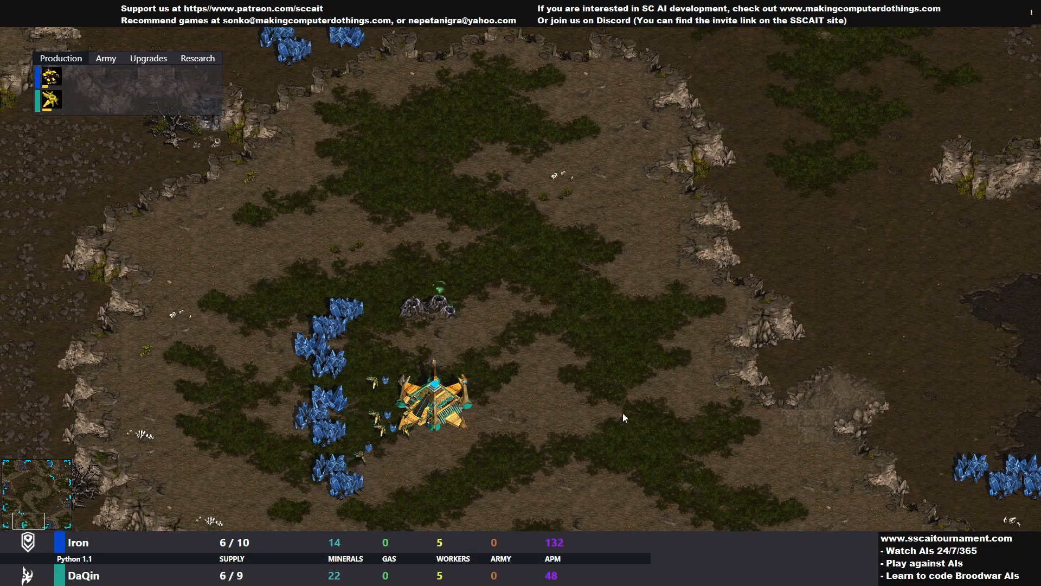
{"action": "mouse_move", "coordinate": [219, 514]}
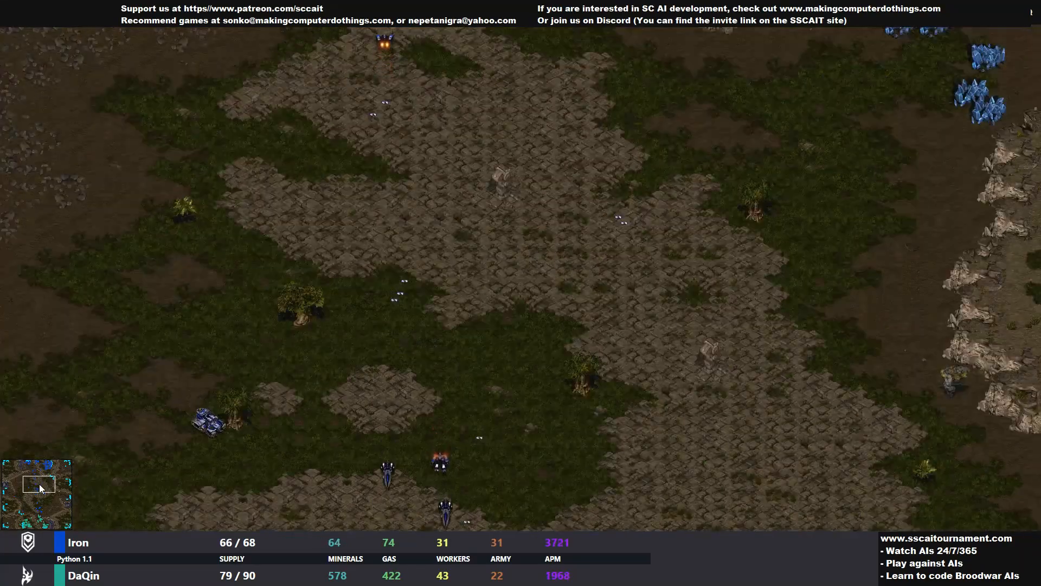
{"action": "left_click", "coordinate": [38, 509]}
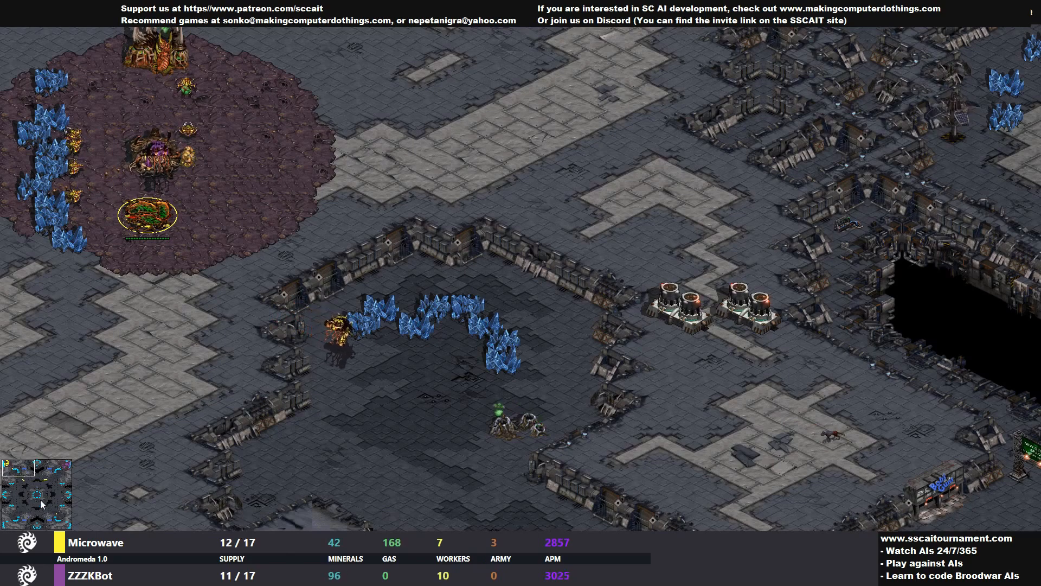
Step: Jump the view via the minimap to the other Zerg base in Microwave vs ZZZKBot
{"action": "left_click", "coordinate": [56, 477]}
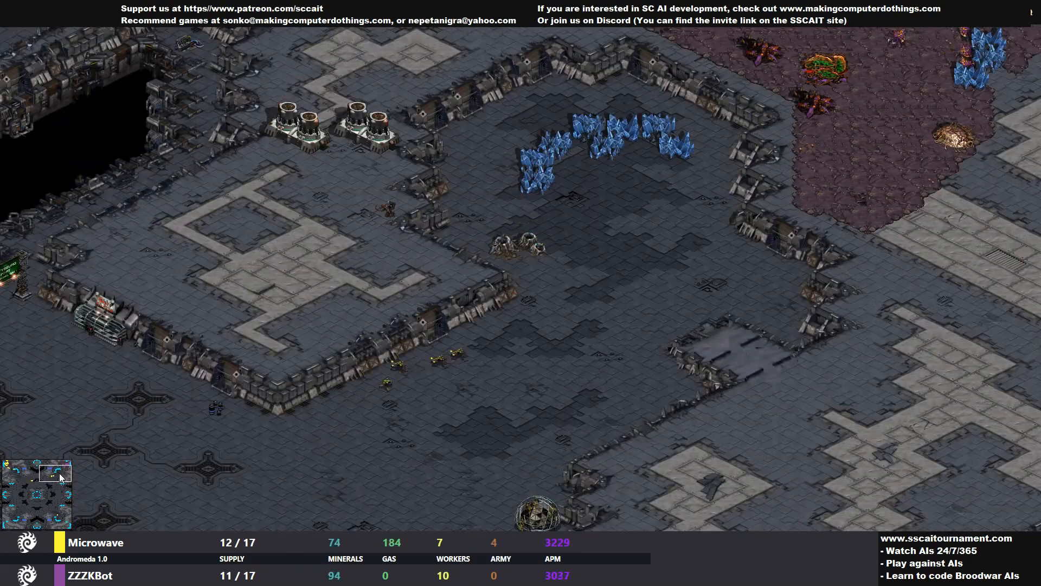